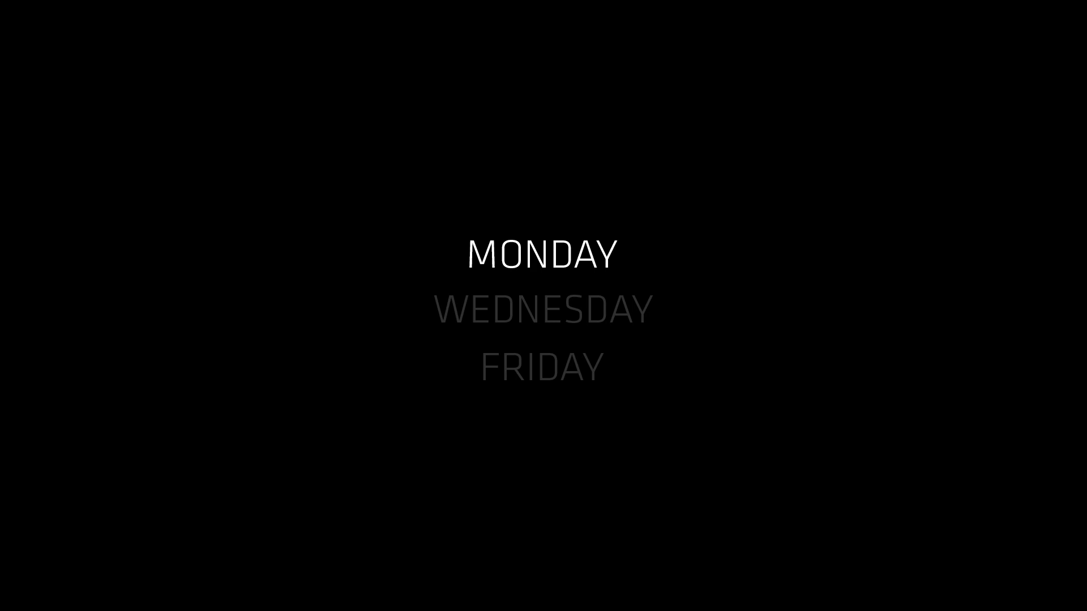
- Shift the white highlight from MONDAY to WEDNESDAY, greying MONDAY like FRIDAY
click(542, 309)
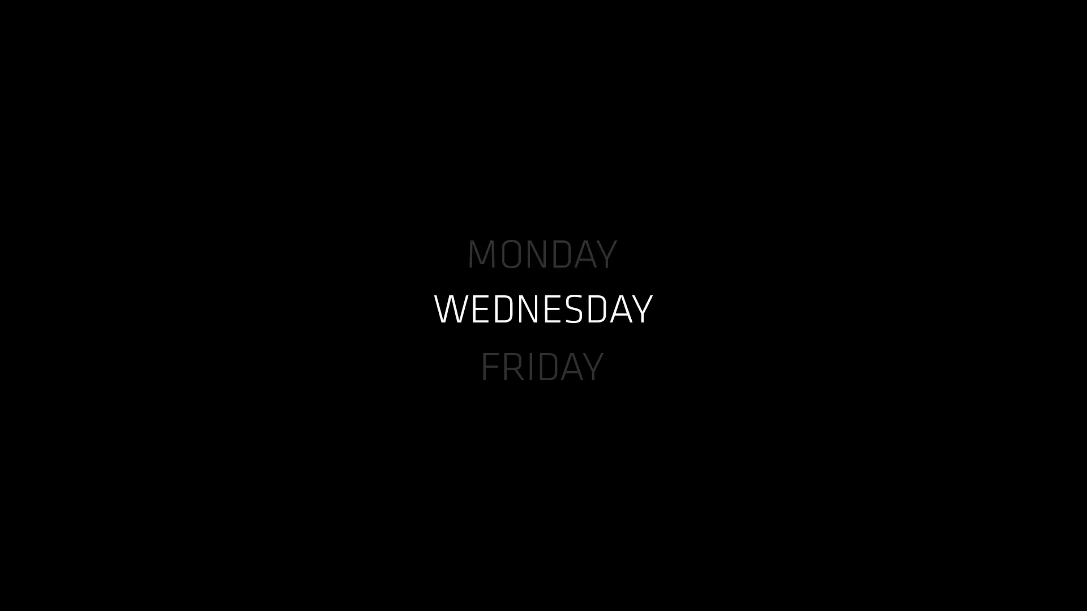